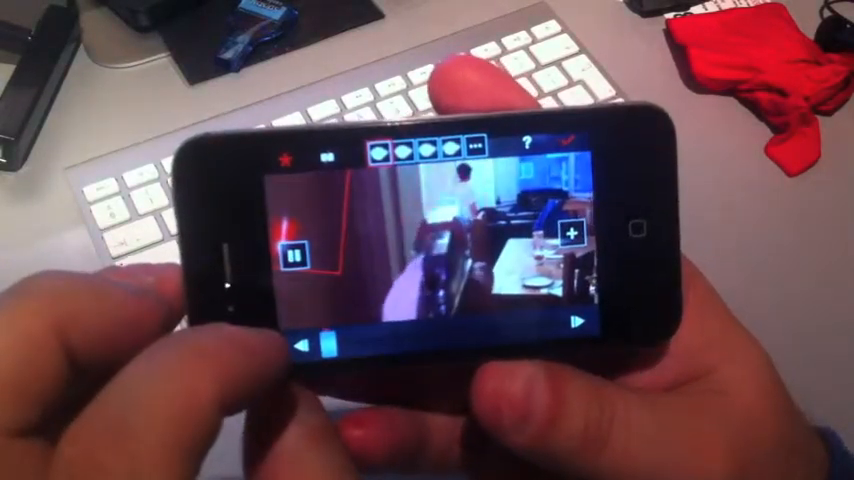
Step: Play the office clip, add the red laser and muzzle flash effects, and pause playback
left_click(296, 256)
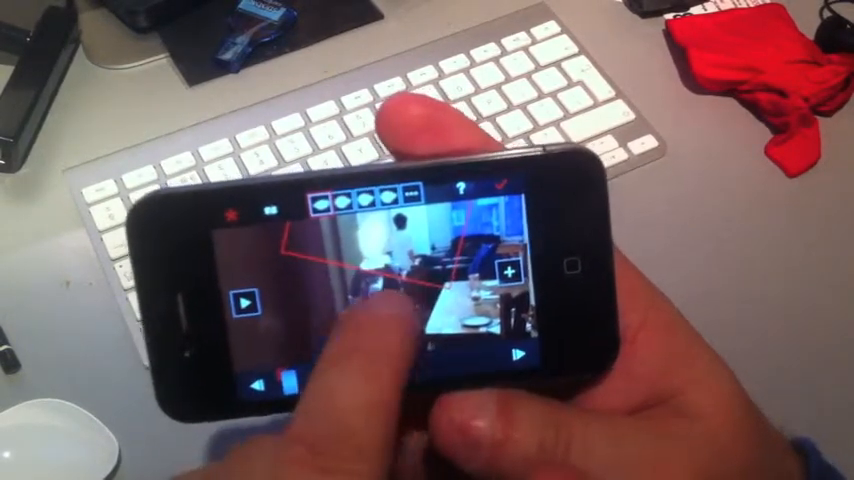
left_click(248, 298)
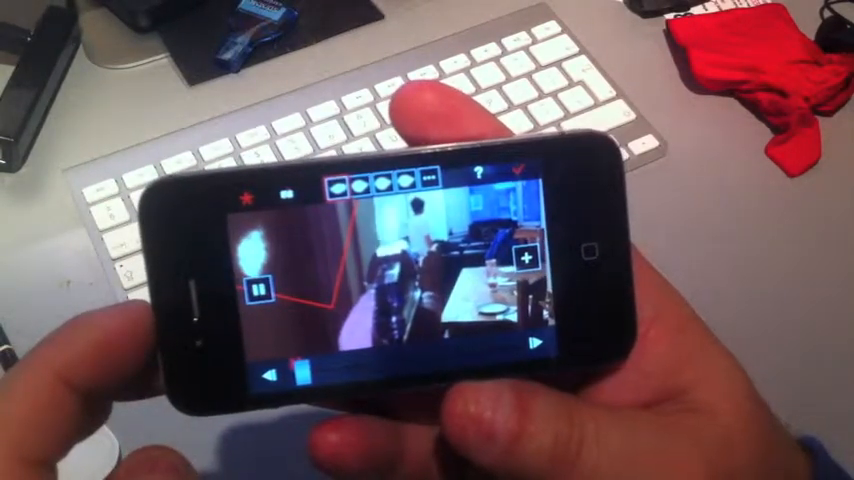
left_click(258, 288)
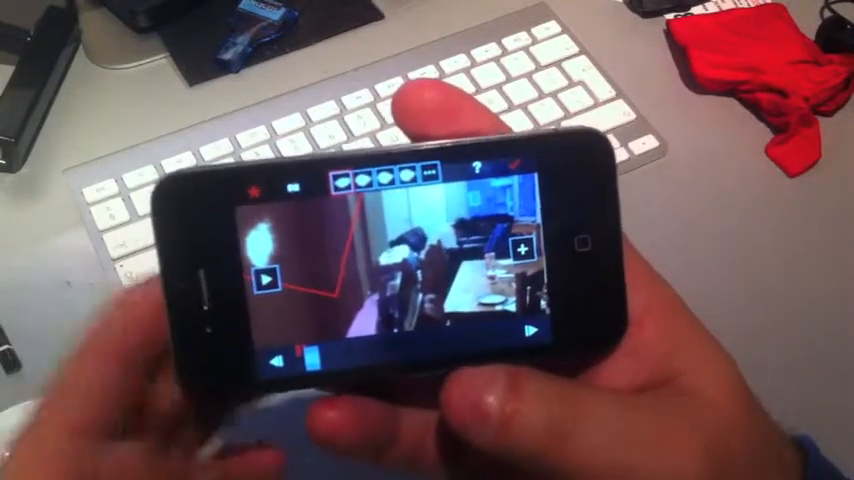